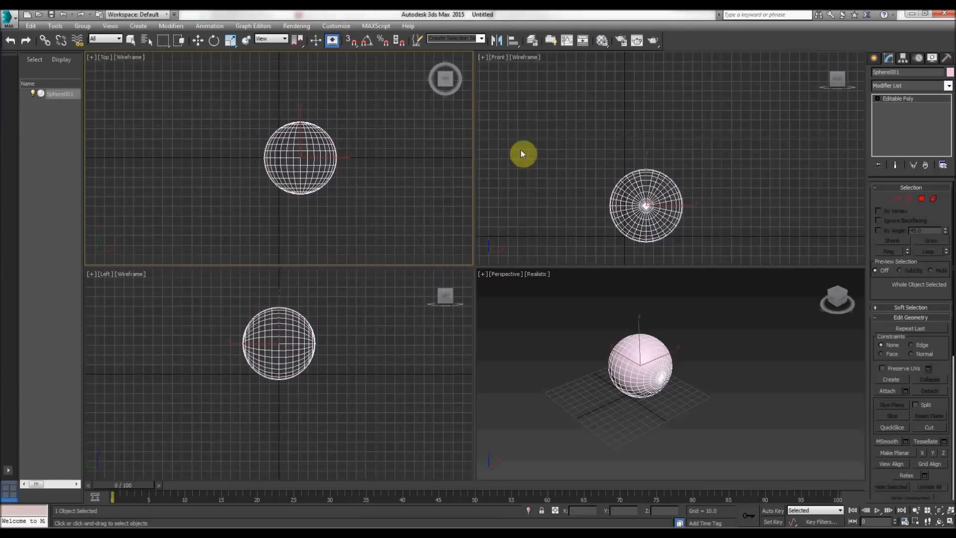
mouse_move(245, 159)
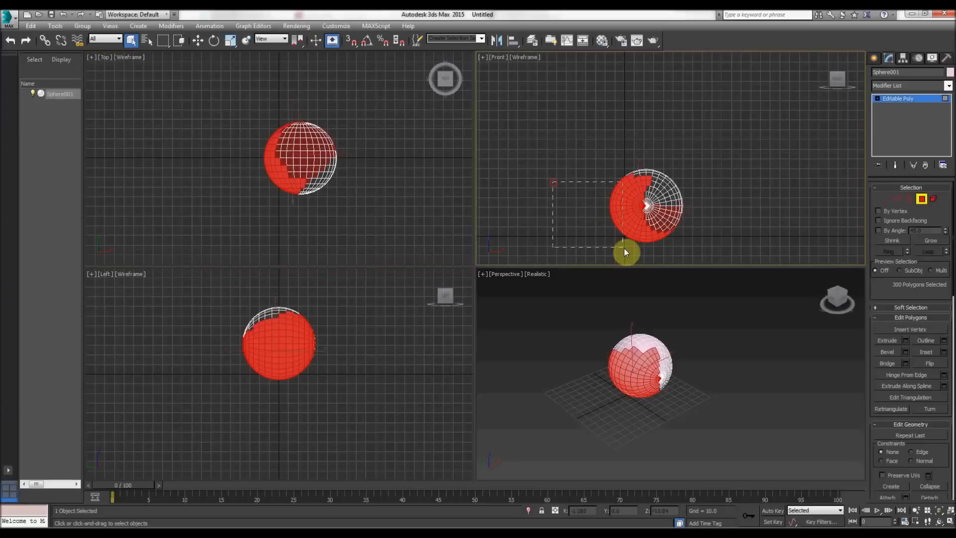
- Show the Graphite Modeling Tools ribbon and leave Polygon sub-object mode on the sphere
left_click(336, 26)
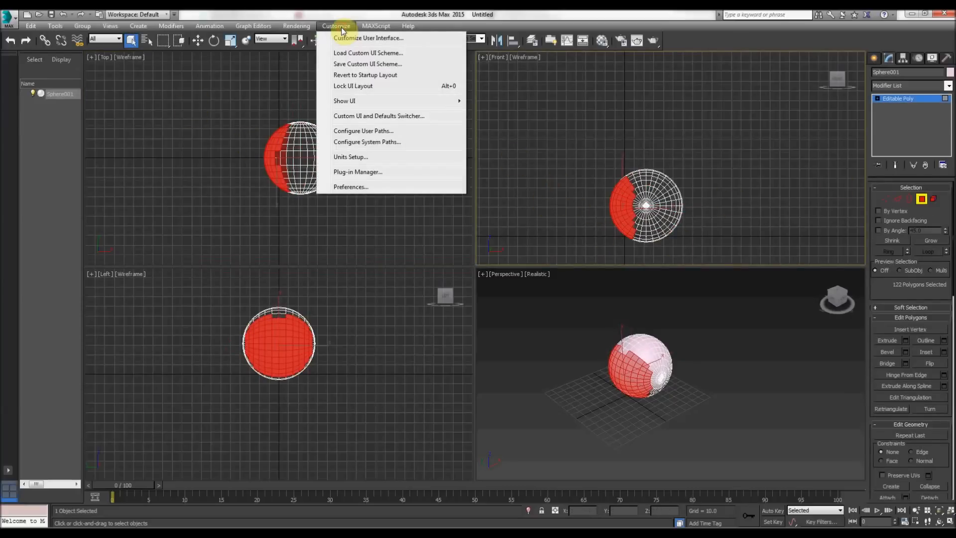
mouse_move(364, 77)
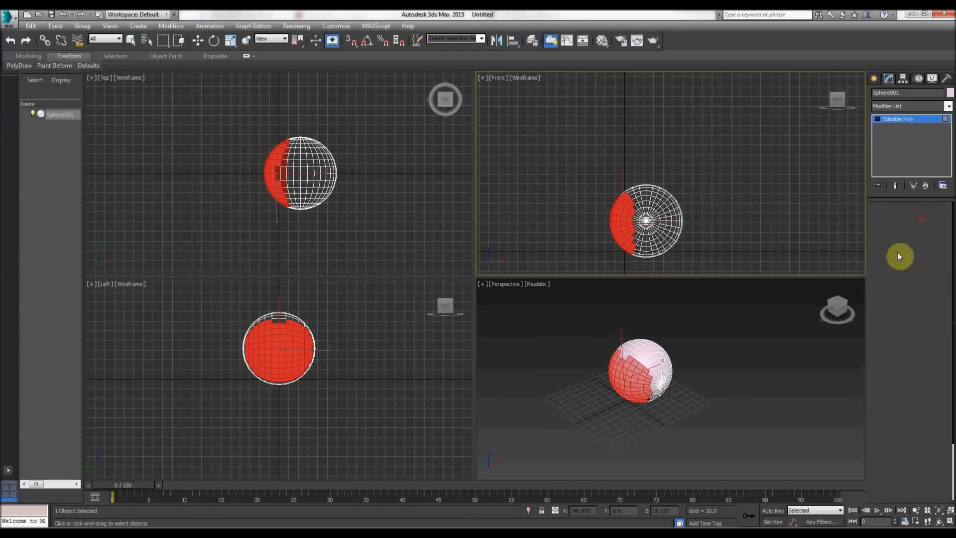
left_click(336, 25)
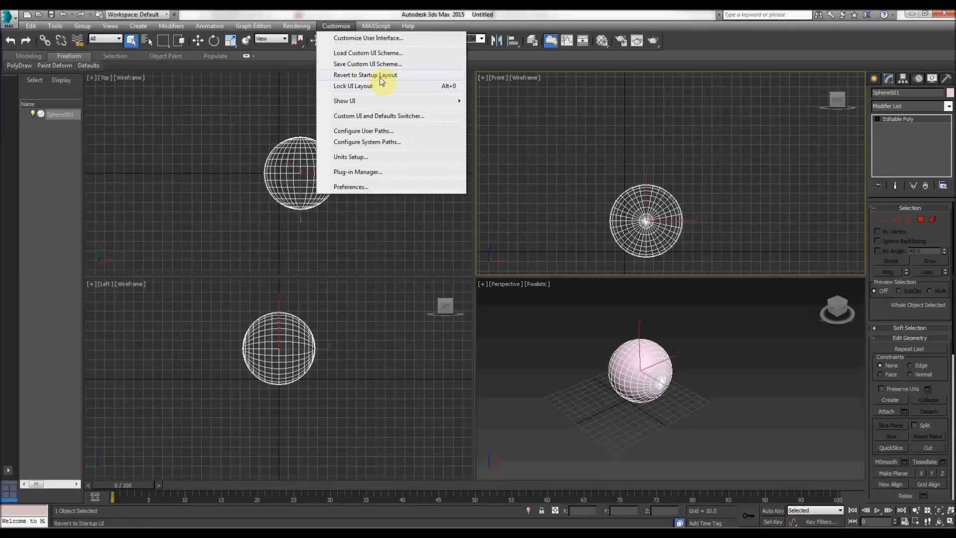
mouse_move(383, 38)
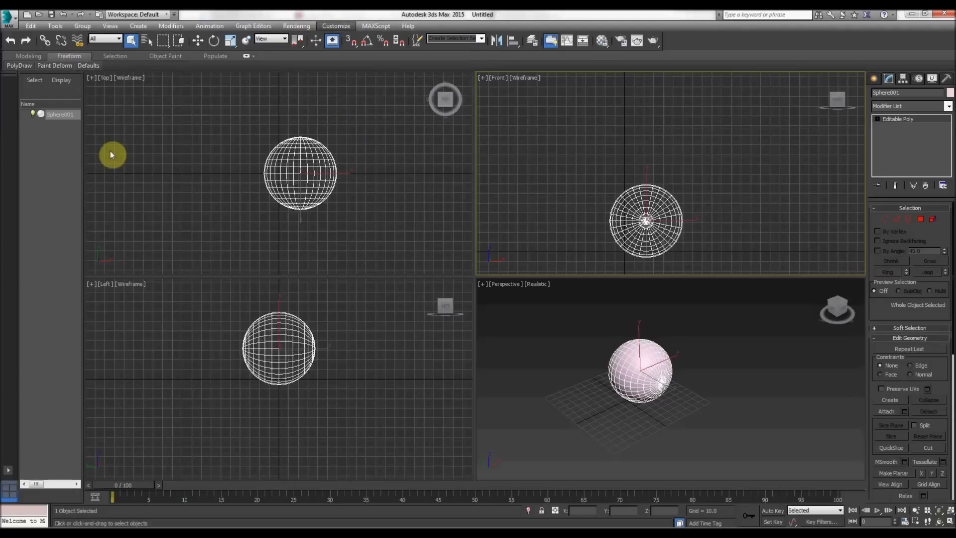
left_click(335, 26)
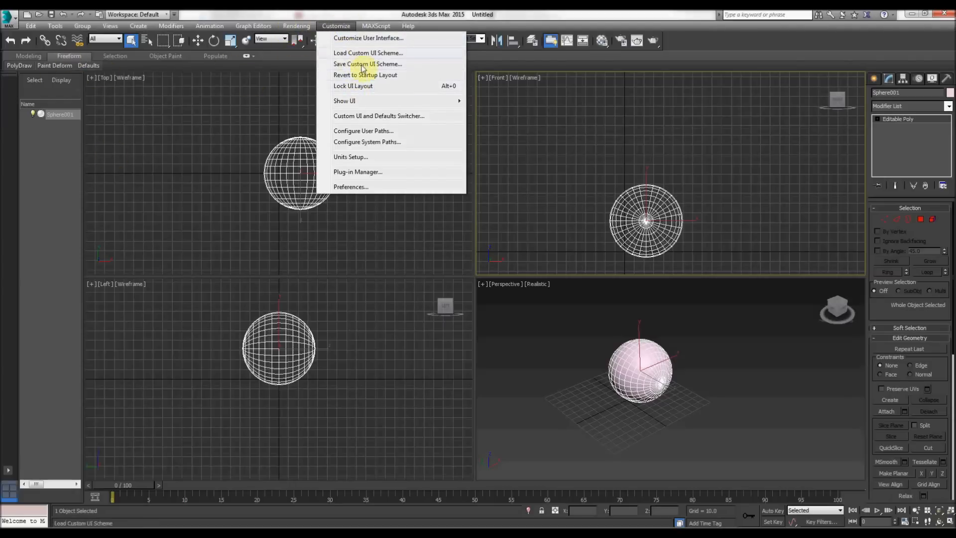
left_click(344, 100)
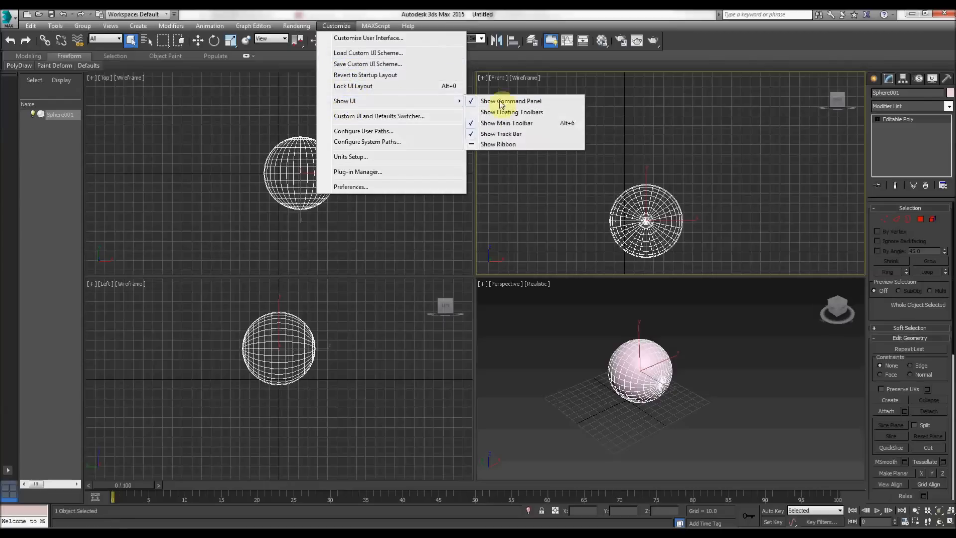
left_click(498, 144)
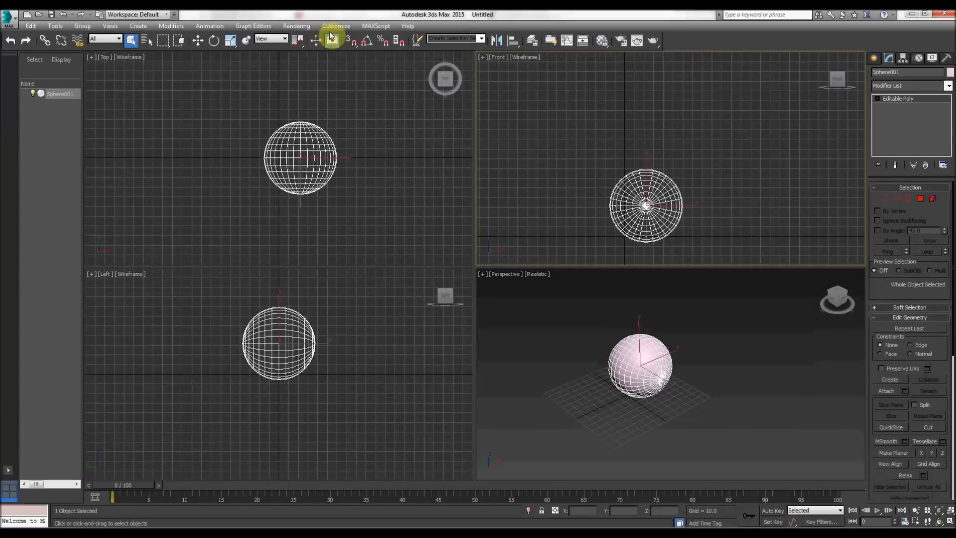
left_click(335, 25)
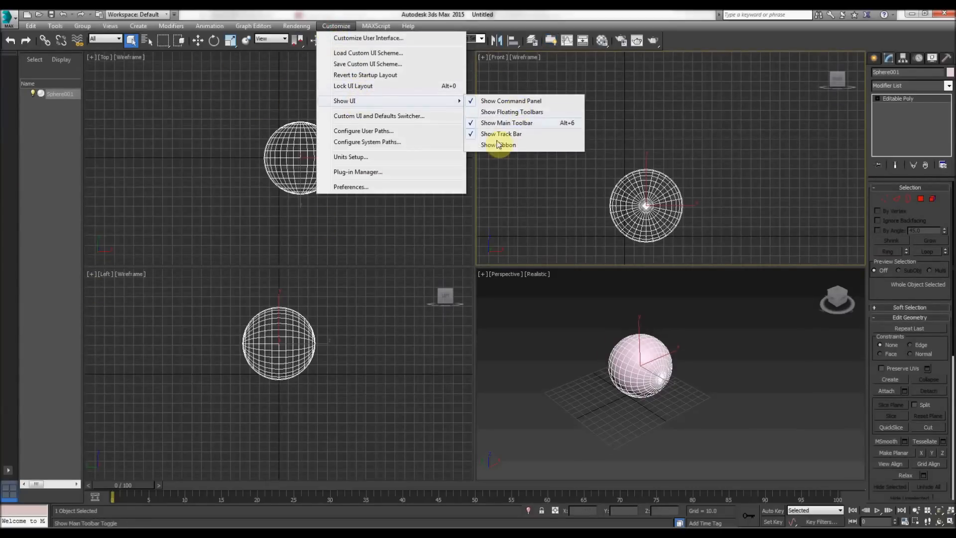
left_click(498, 145)
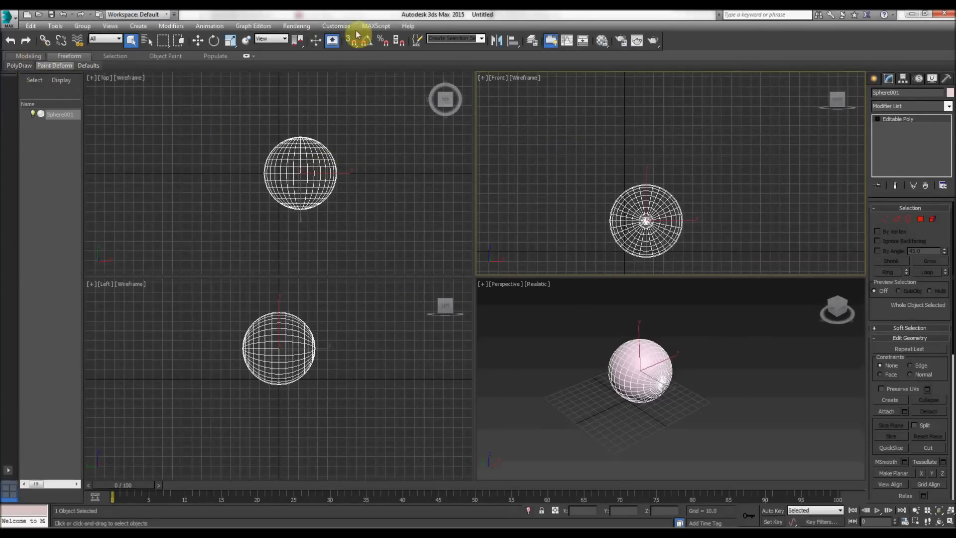
- Switch the Graphite ribbon to its Modeling tab for polygon tools
left_click(335, 25)
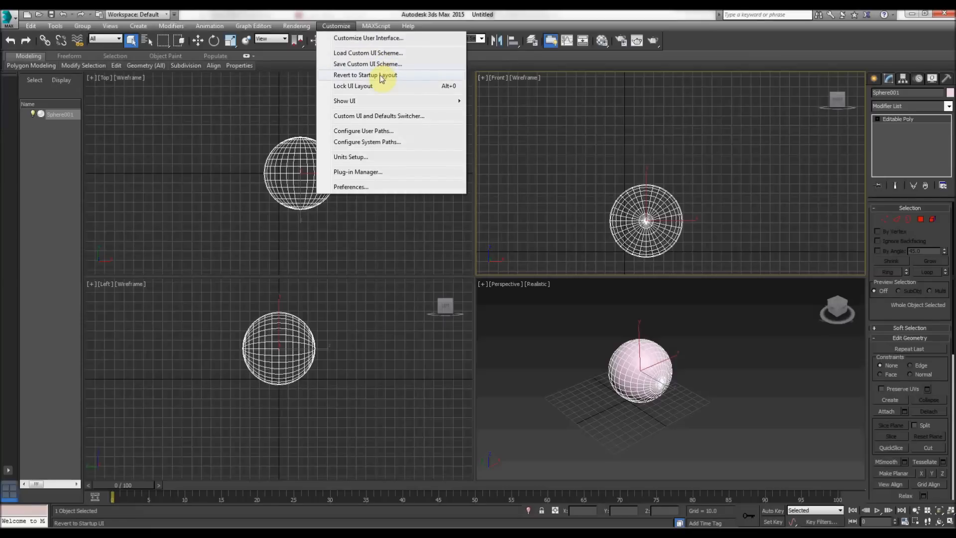
mouse_move(350, 104)
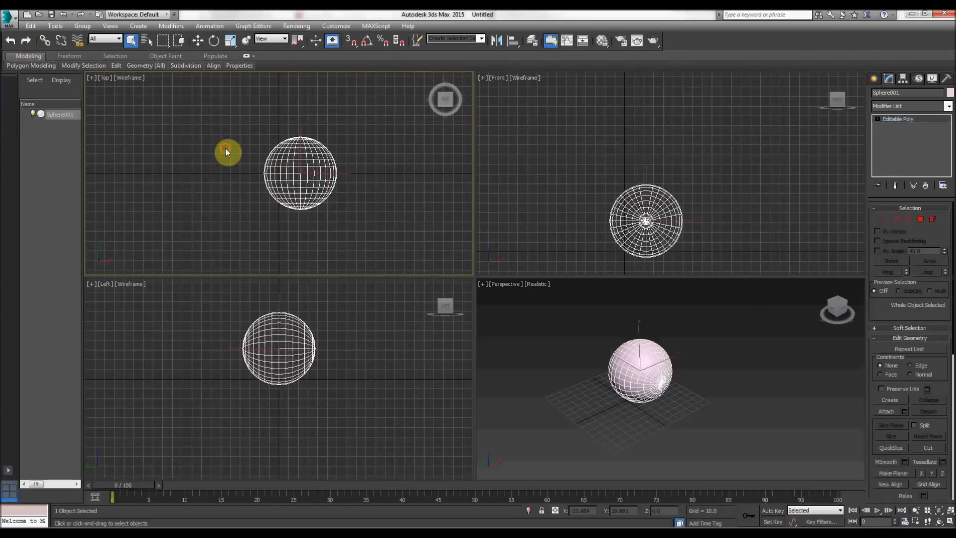
- Click empty space in the Top viewport to deselect the sphere
left_click(228, 209)
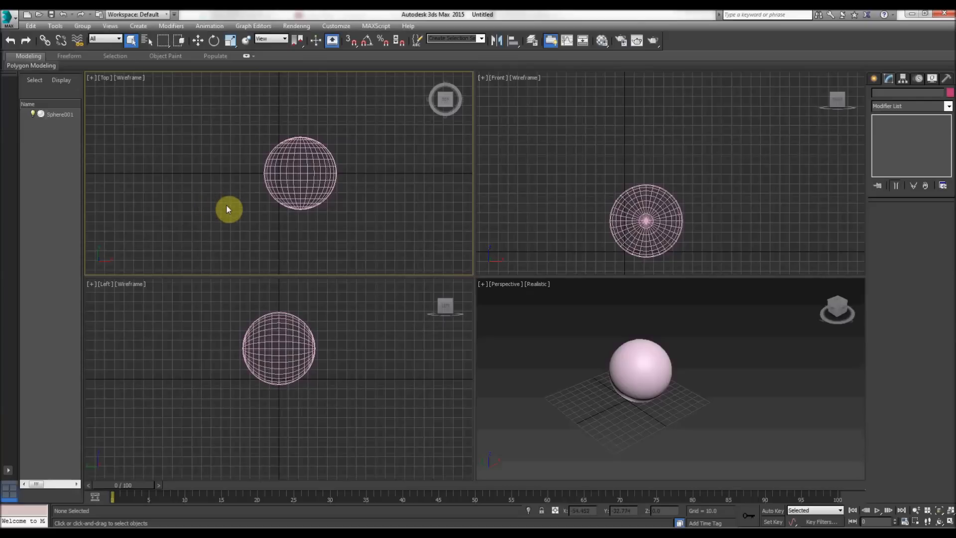
mouse_move(232, 201)
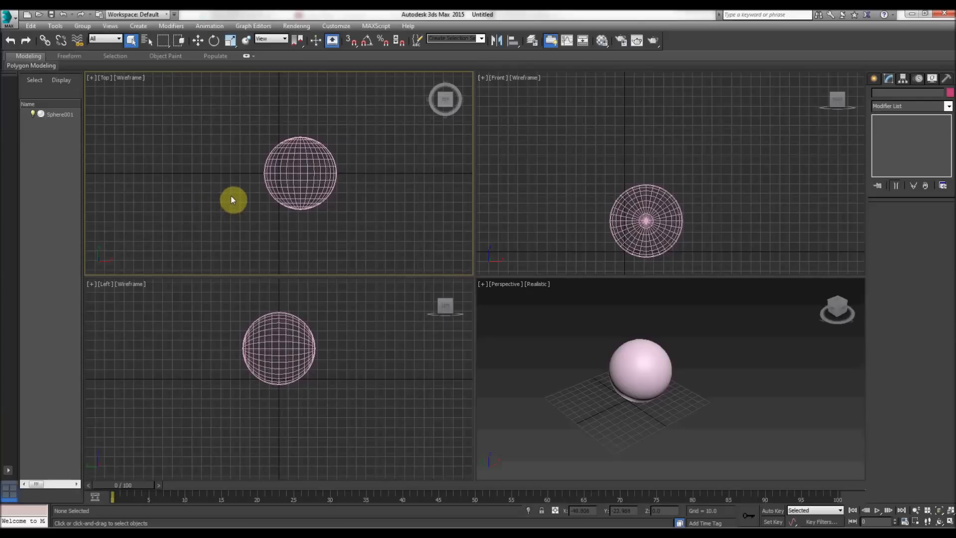
mouse_move(230, 130)
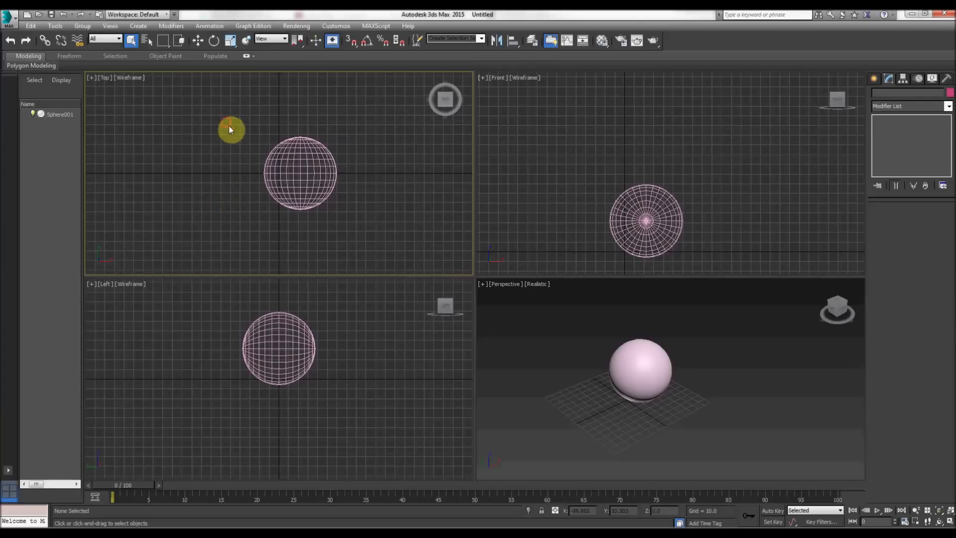
mouse_move(359, 223)
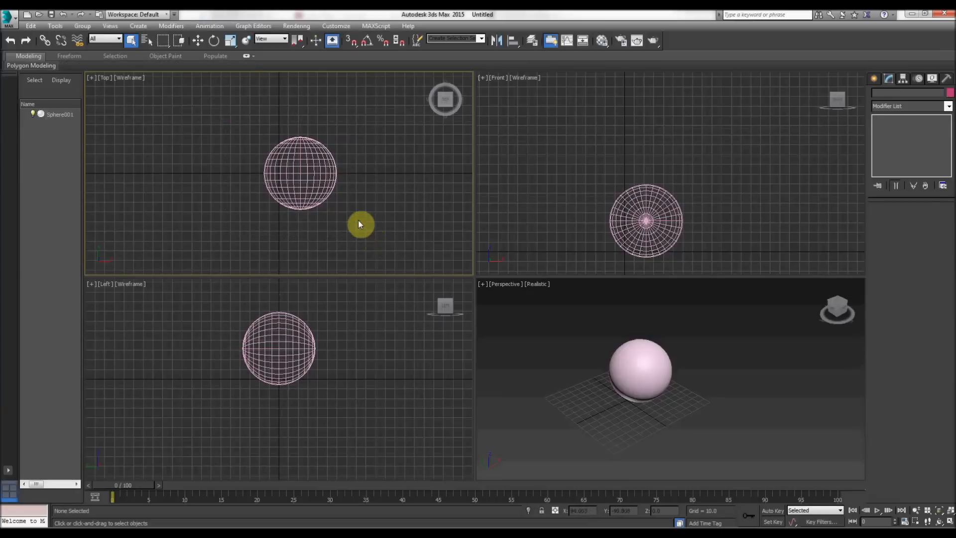